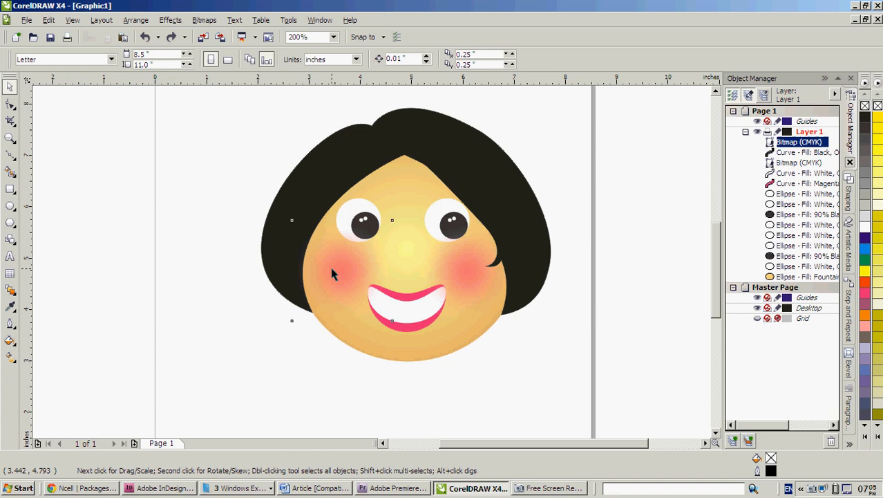
Drag the left cheek glow bitmap off the face to reveal it, then set it back on the cheek
{"action": "type", "text": "400"}
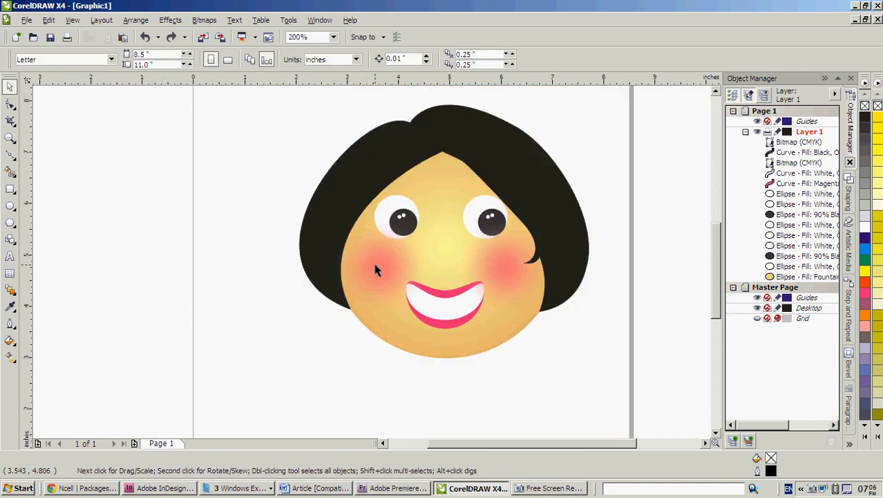
{"action": "left_click_drag", "start_coordinate": [376, 269], "coordinate": [238, 254]}
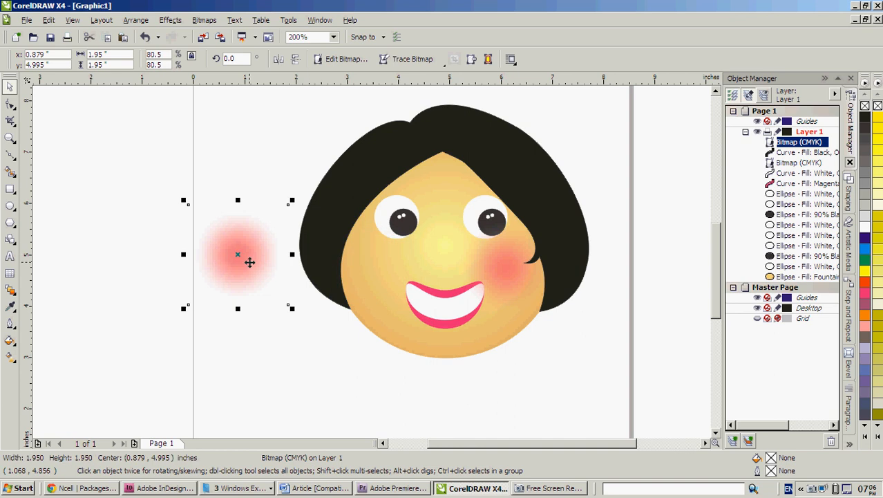
{"action": "left_click_drag", "start_coordinate": [238, 254], "coordinate": [379, 267]}
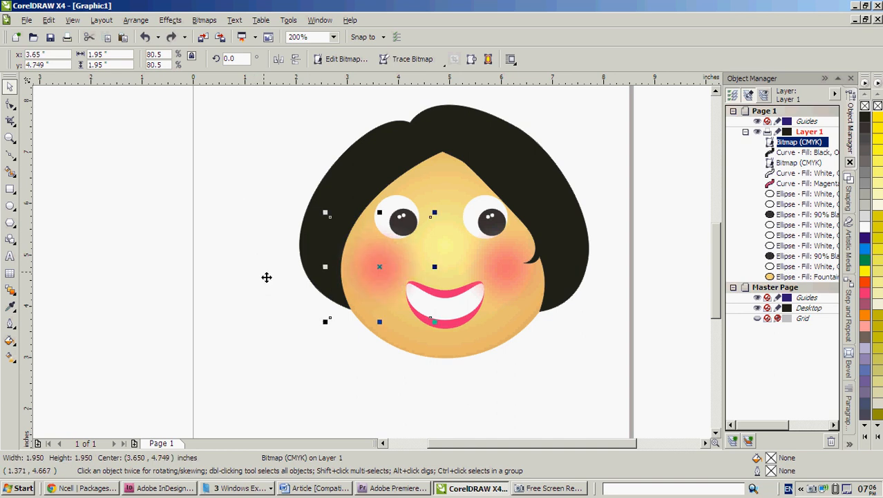
{"action": "left_click", "coordinate": [266, 276]}
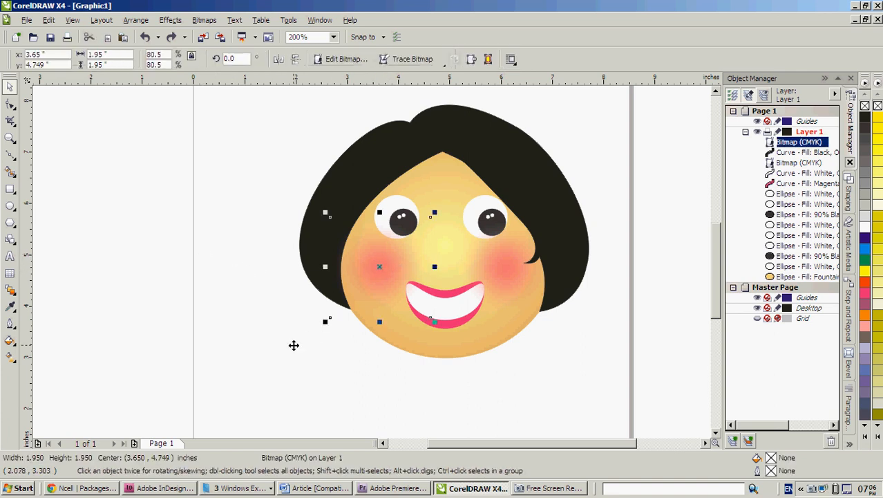
{"action": "mouse_move", "coordinate": [505, 268]}
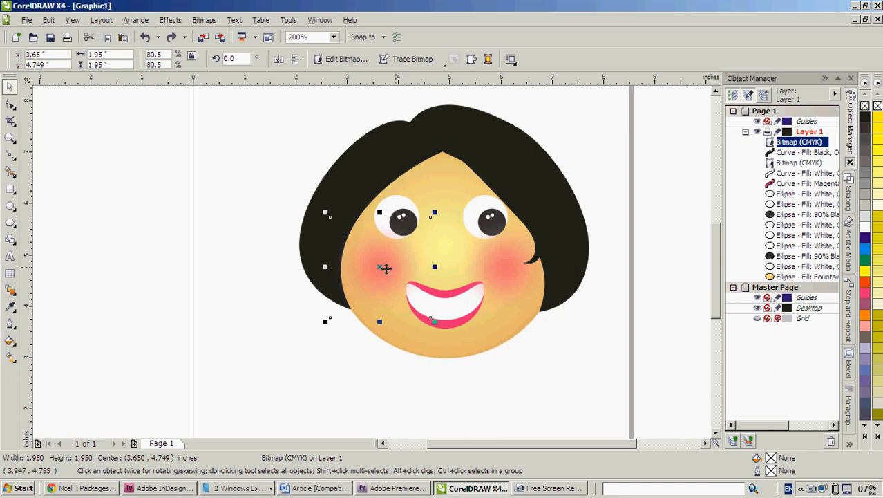
{"action": "mouse_move", "coordinate": [386, 269]}
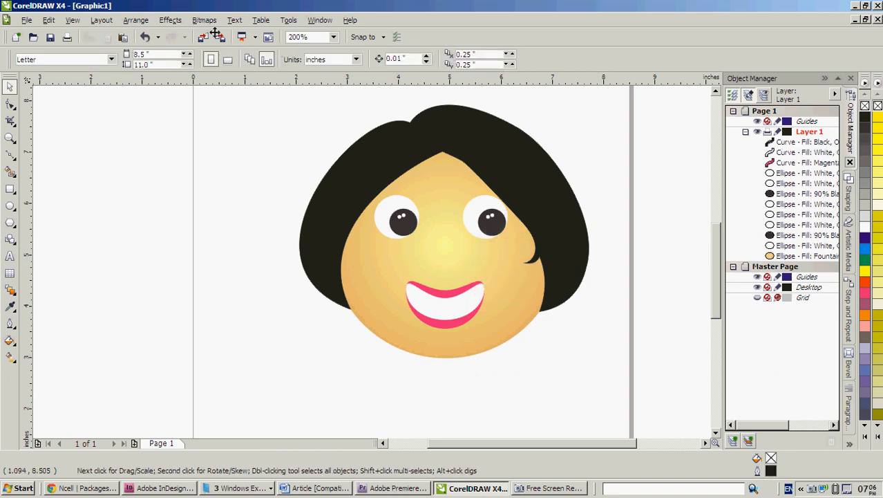
Draw a circle with the Ellipse tool and position it on the girl's left cheek
{"action": "left_click", "coordinate": [9, 201]}
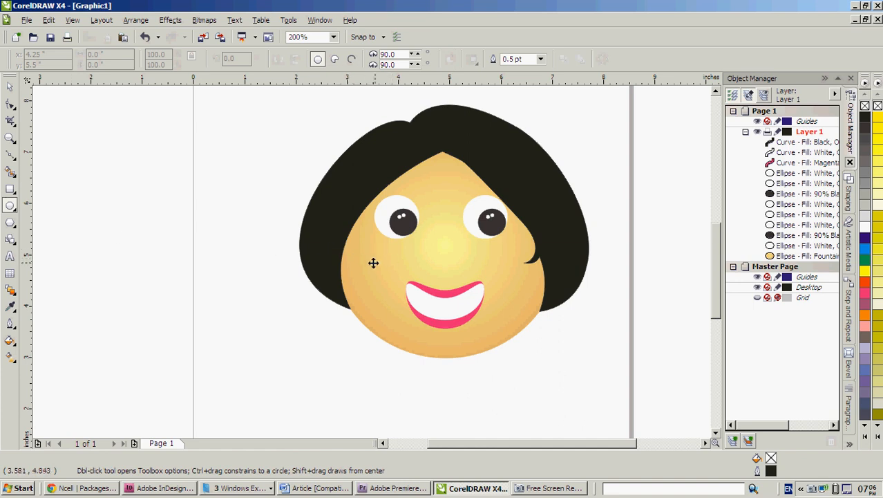
{"action": "left_click_drag", "start_coordinate": [348, 246], "coordinate": [380, 276]}
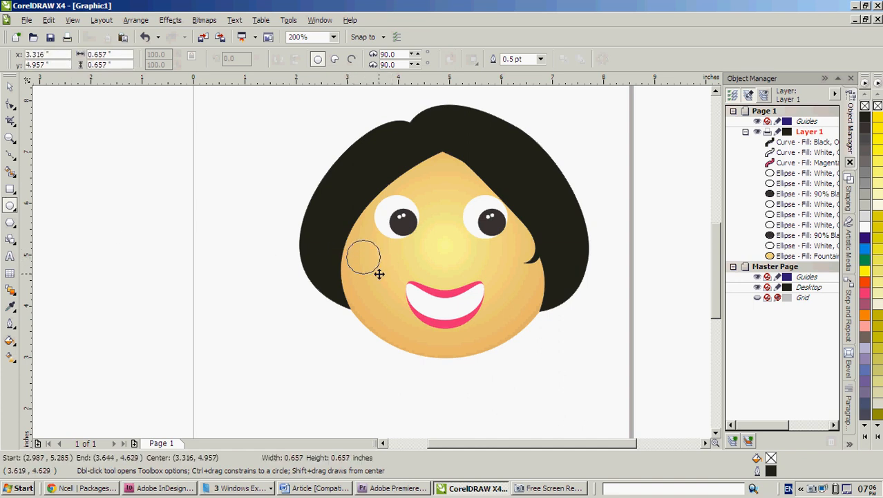
{"action": "left_click", "coordinate": [362, 256]}
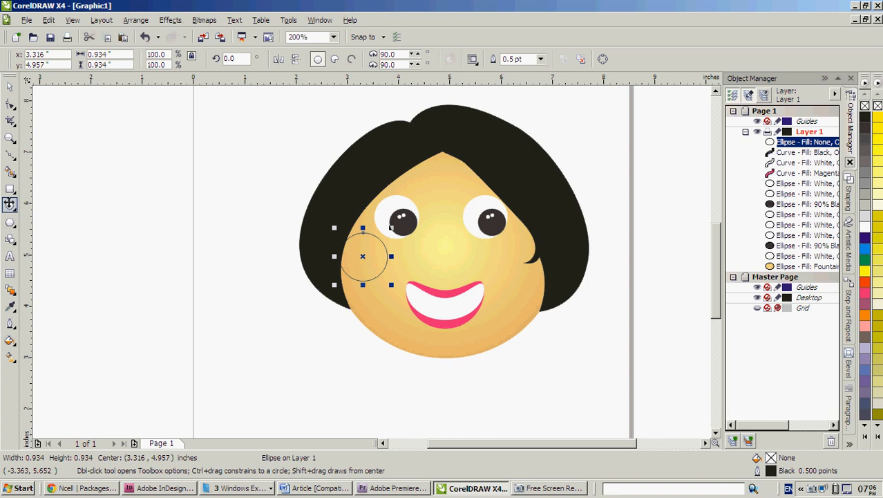
{"action": "left_click_drag", "start_coordinate": [362, 256], "coordinate": [372, 261]}
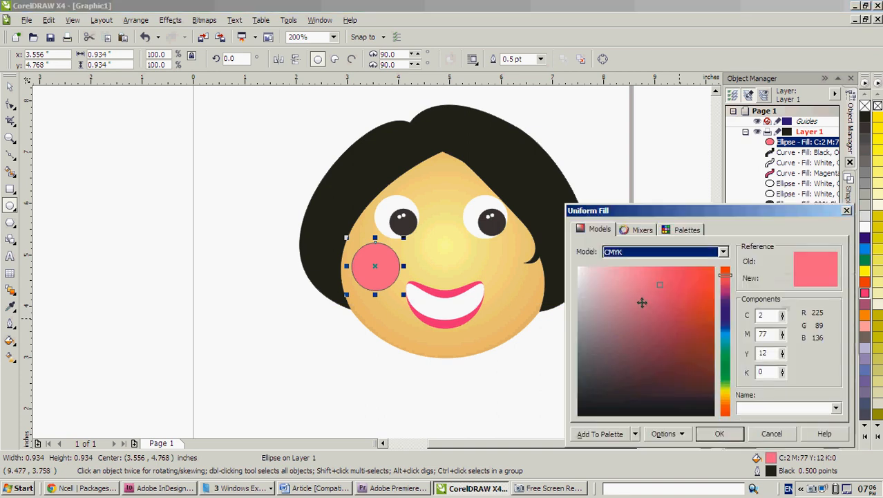
Fill the cheek circle with a light pink shade in the Uniform Fill dialog
{"action": "left_click", "coordinate": [643, 280]}
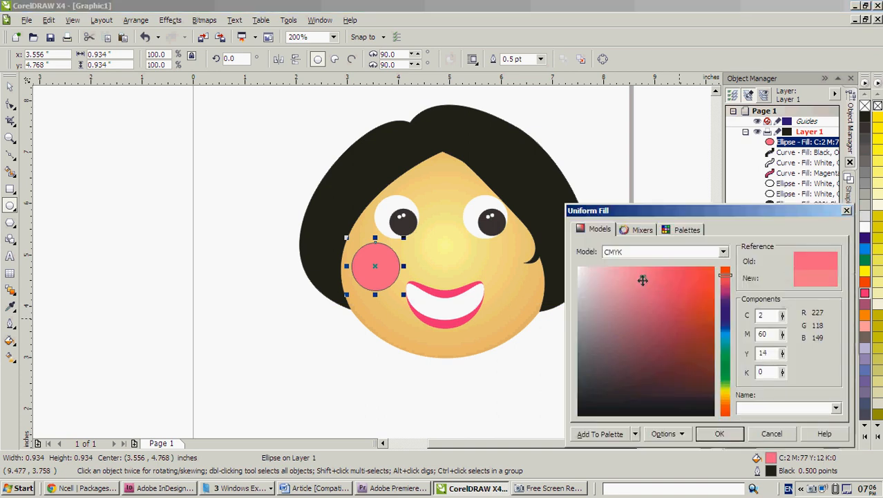
{"action": "left_click", "coordinate": [718, 434]}
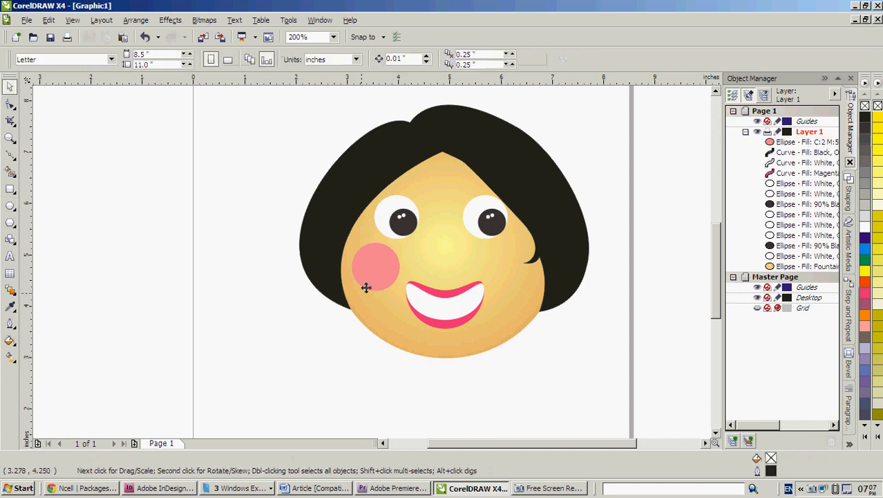
Convert the selected pink cheek circle to a bitmap at 300 dpi via Bitmaps > Convert to Bitmap
{"action": "left_click", "coordinate": [376, 268]}
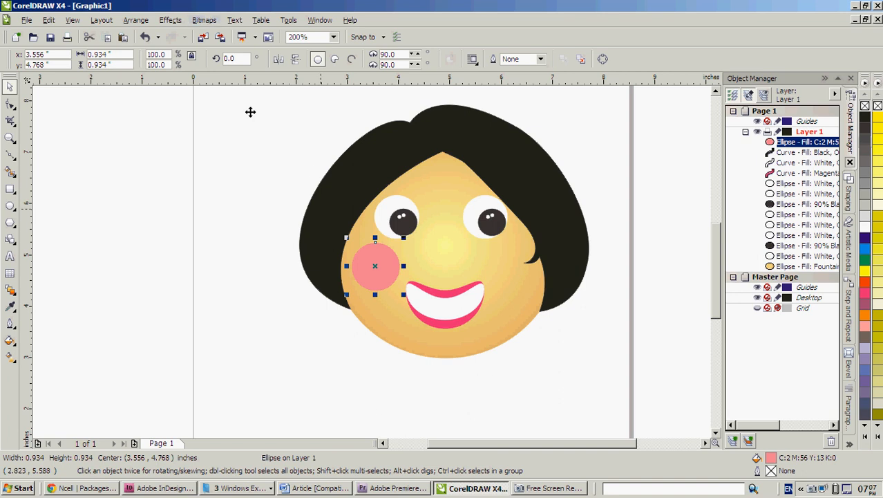
{"action": "left_click", "coordinate": [205, 20]}
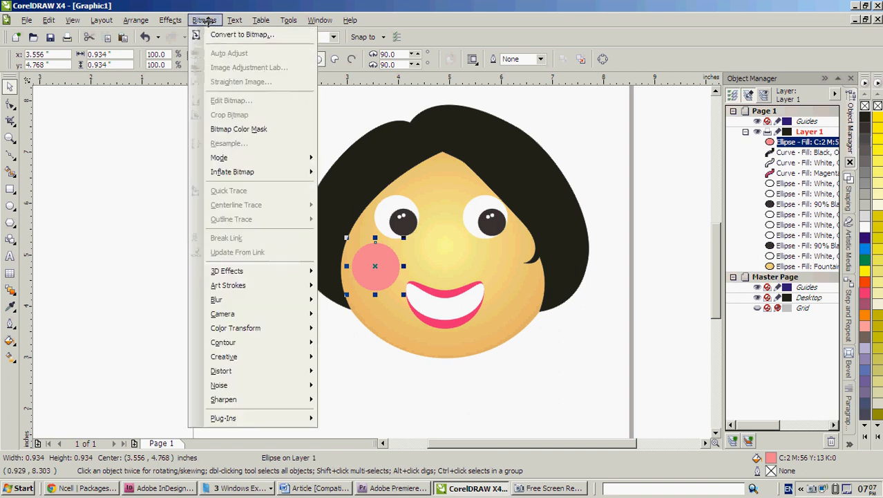
{"action": "mouse_move", "coordinate": [242, 35]}
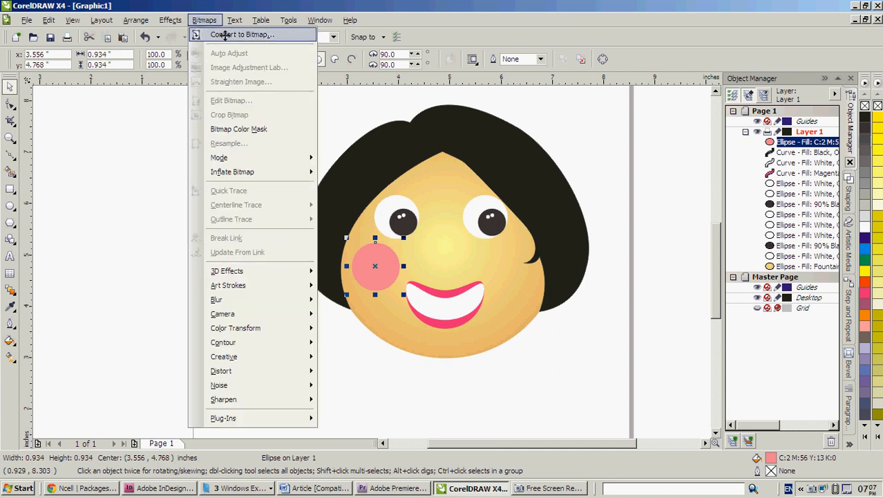
{"action": "left_click", "coordinate": [242, 34]}
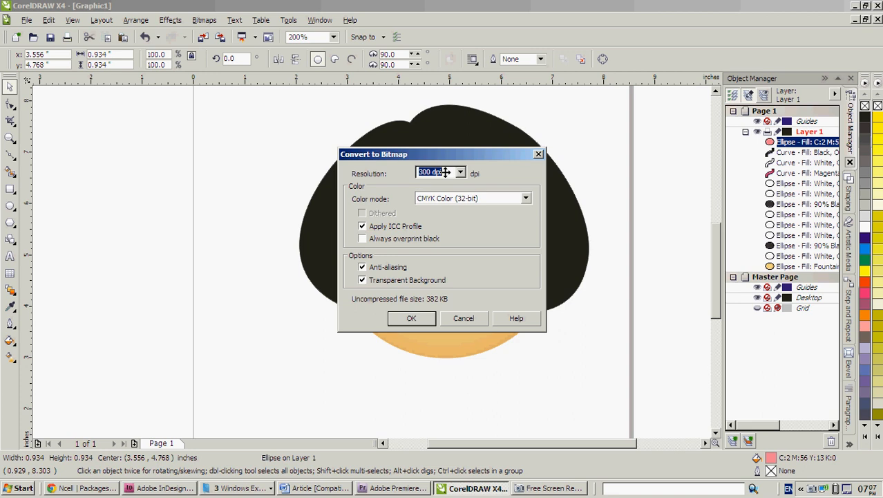
{"action": "left_click", "coordinate": [459, 172]}
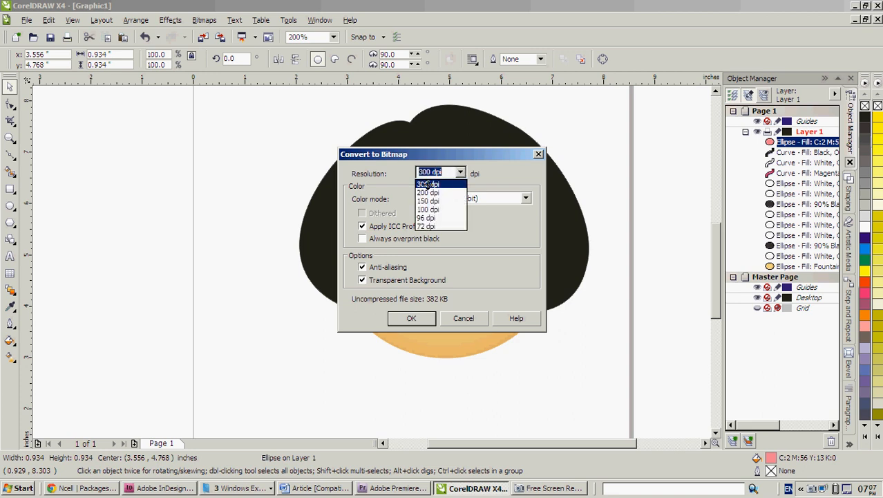
{"action": "left_click", "coordinate": [429, 184]}
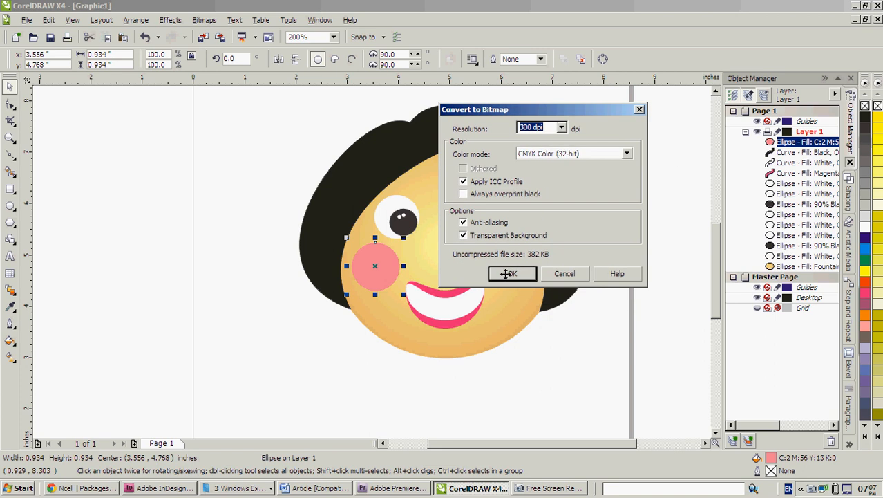
{"action": "left_click", "coordinate": [509, 274]}
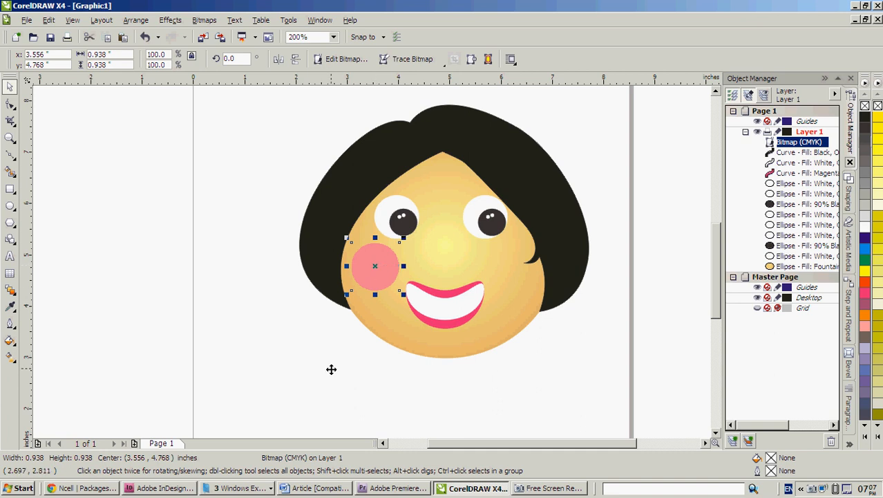
{"action": "mouse_move", "coordinate": [348, 259]}
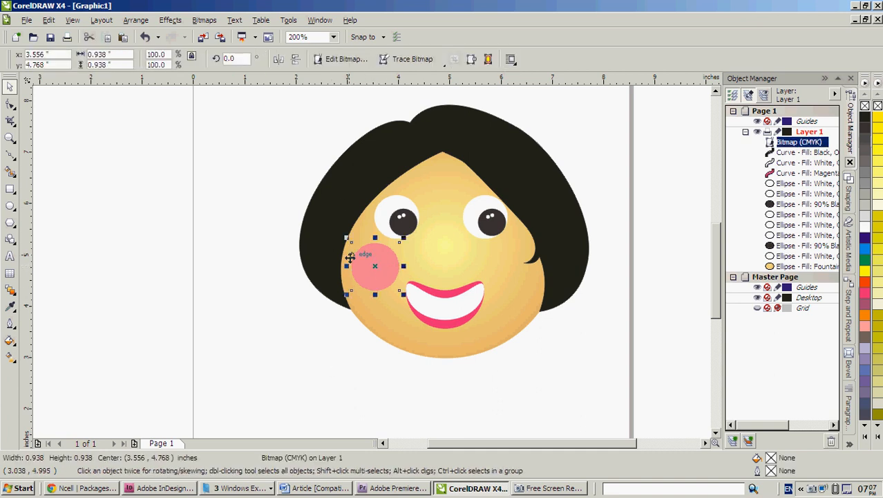
Apply a Gaussian Blur to the cheek bitmap and settle the Radius slider at 91 pixels
{"action": "left_click", "coordinate": [204, 20]}
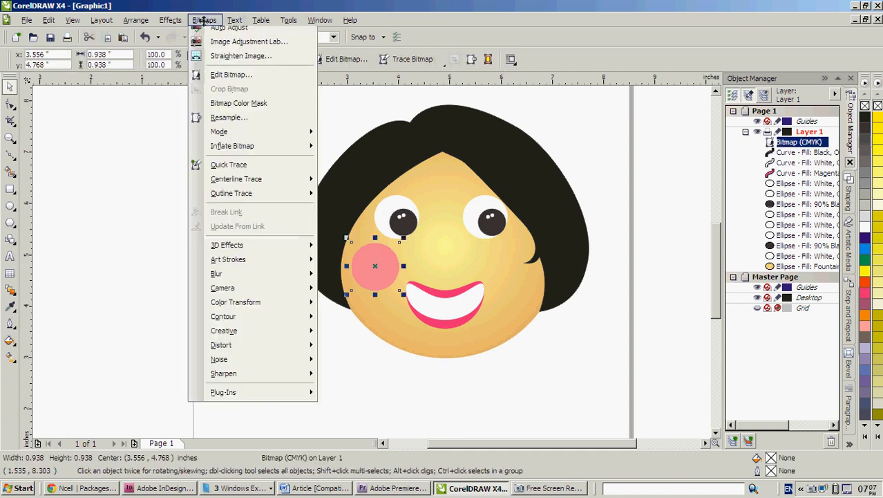
{"action": "mouse_move", "coordinate": [215, 299]}
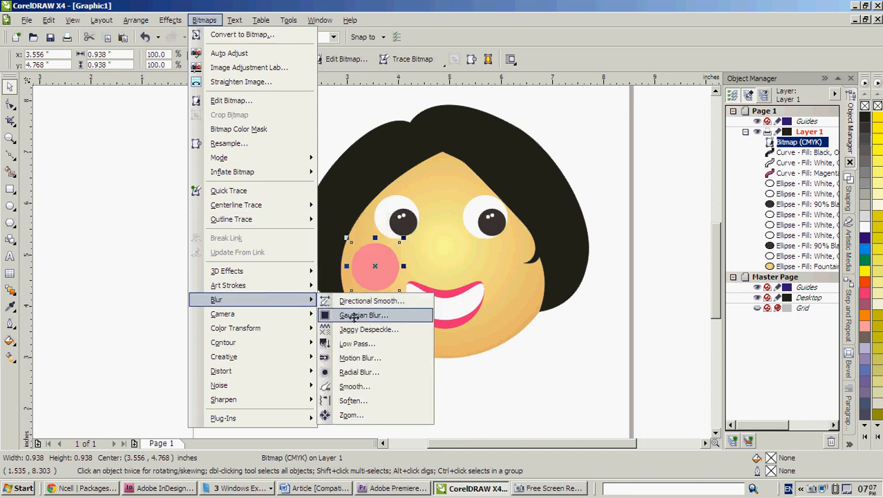
{"action": "left_click", "coordinate": [365, 315]}
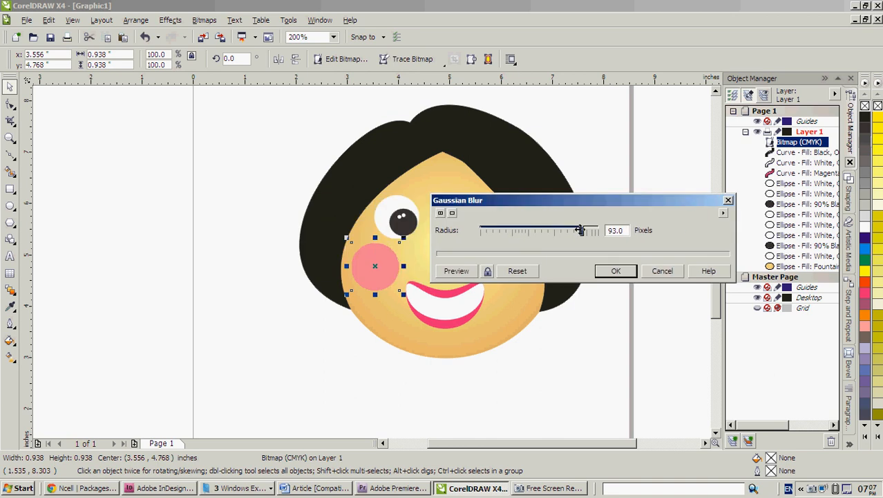
{"action": "left_click_drag", "start_coordinate": [581, 230], "coordinate": [570, 230]}
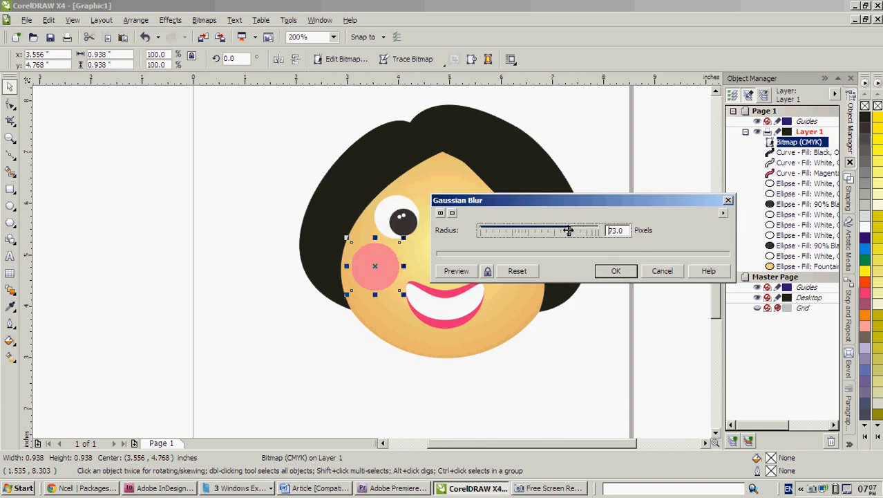
{"action": "left_click_drag", "start_coordinate": [568, 230], "coordinate": [575, 230]}
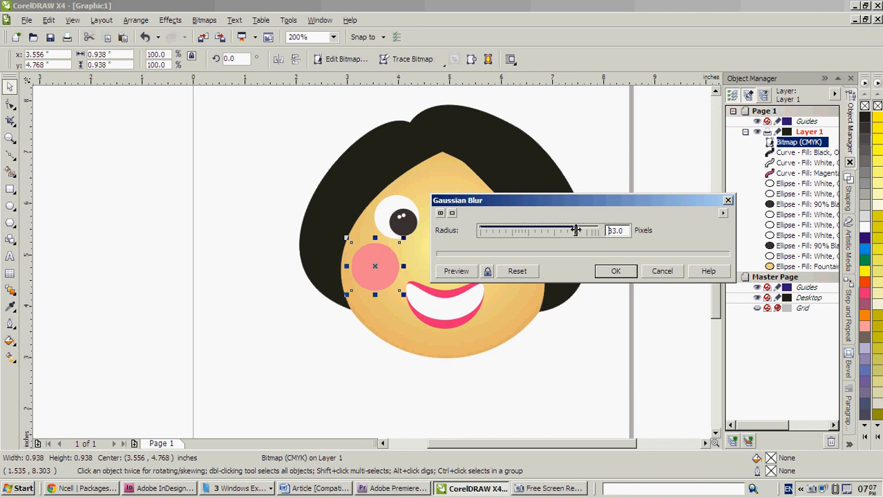
{"action": "left_click_drag", "start_coordinate": [575, 230], "coordinate": [579, 229]}
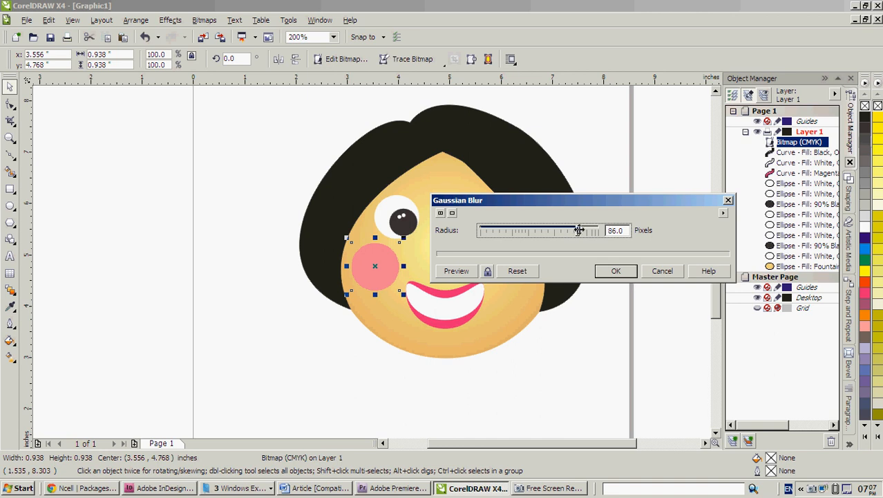
{"action": "left_click_drag", "start_coordinate": [579, 230], "coordinate": [598, 230]}
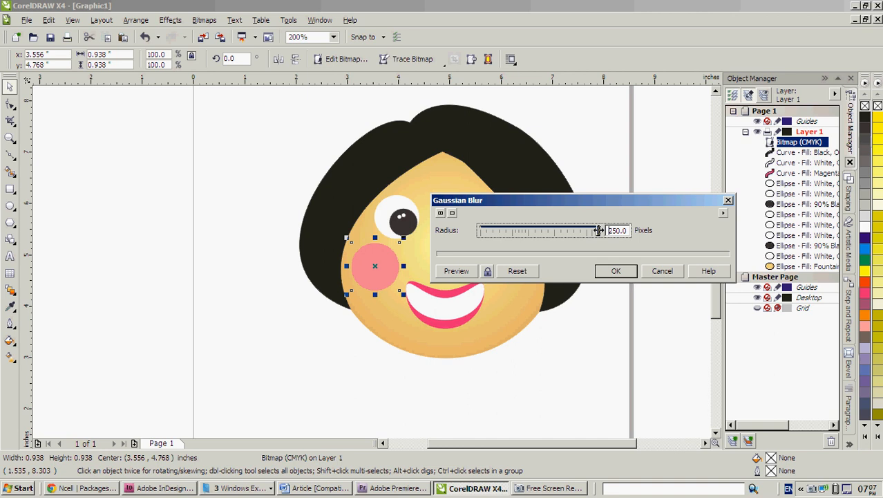
{"action": "left_click_drag", "start_coordinate": [600, 229], "coordinate": [592, 230]}
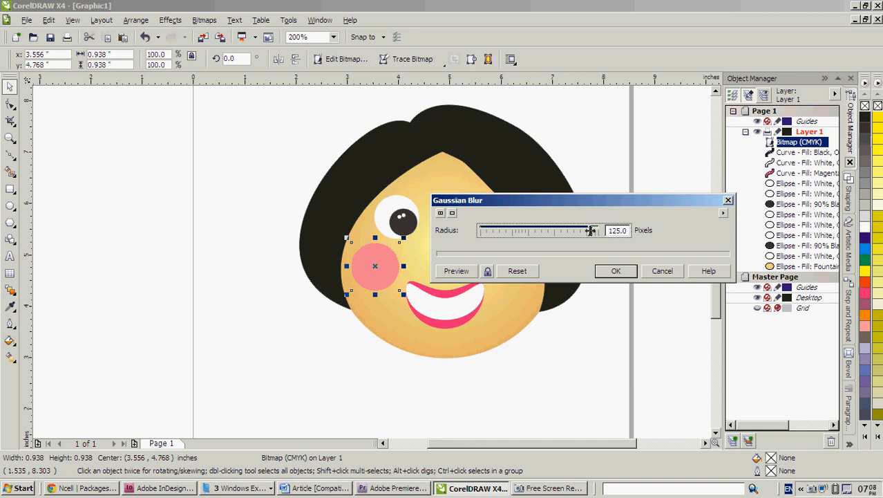
{"action": "left_click_drag", "start_coordinate": [589, 230], "coordinate": [594, 229]}
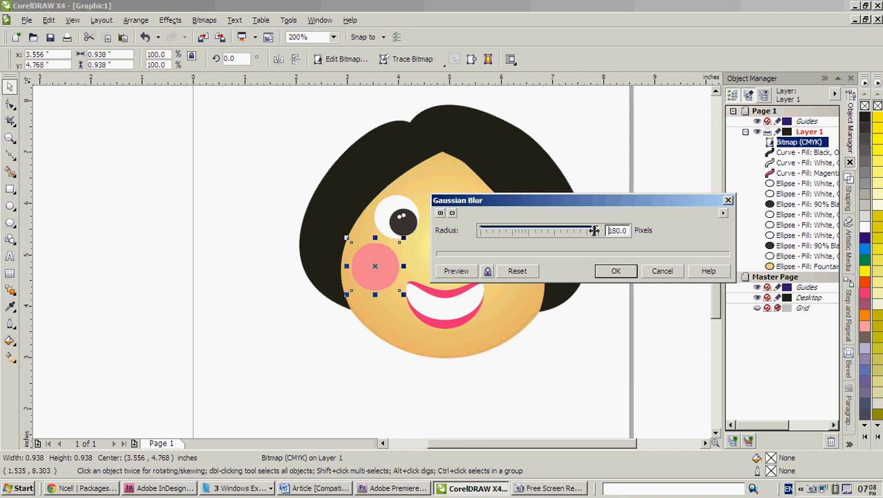
{"action": "left_click_drag", "start_coordinate": [592, 230], "coordinate": [602, 229]}
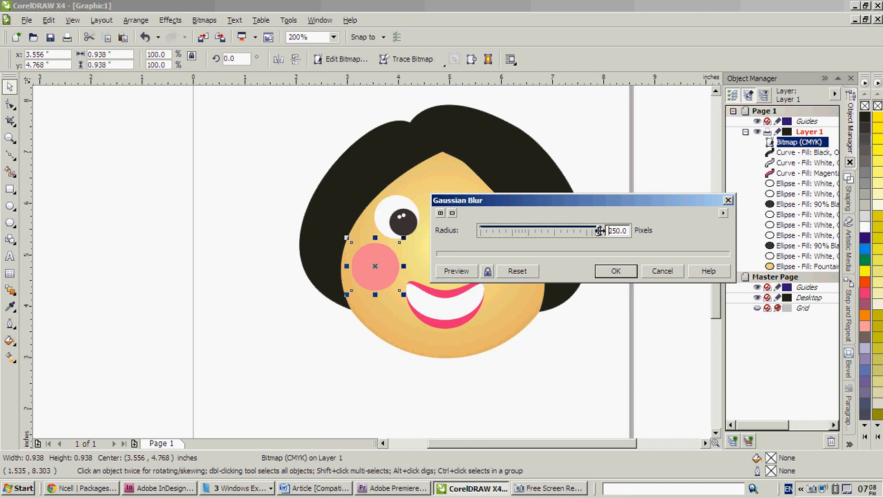
{"action": "left_click_drag", "start_coordinate": [600, 230], "coordinate": [581, 229]}
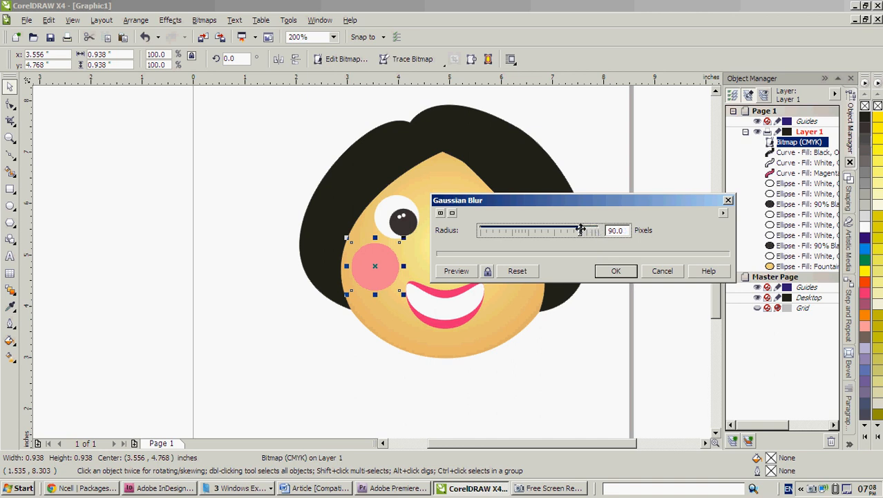
{"action": "left_click_drag", "start_coordinate": [583, 230], "coordinate": [579, 229]}
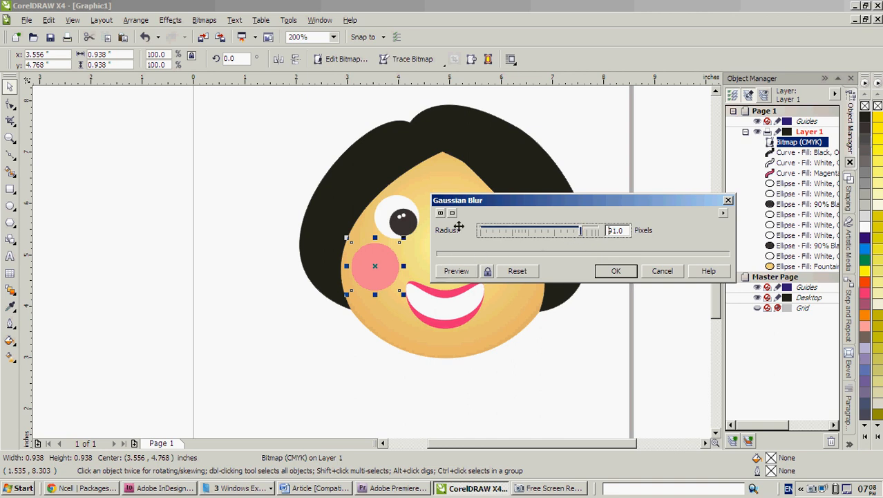
Move the blur dialog off the face and preview the 91-pixel blur on the left cheek
{"action": "left_click_drag", "start_coordinate": [457, 199], "coordinate": [494, 177]}
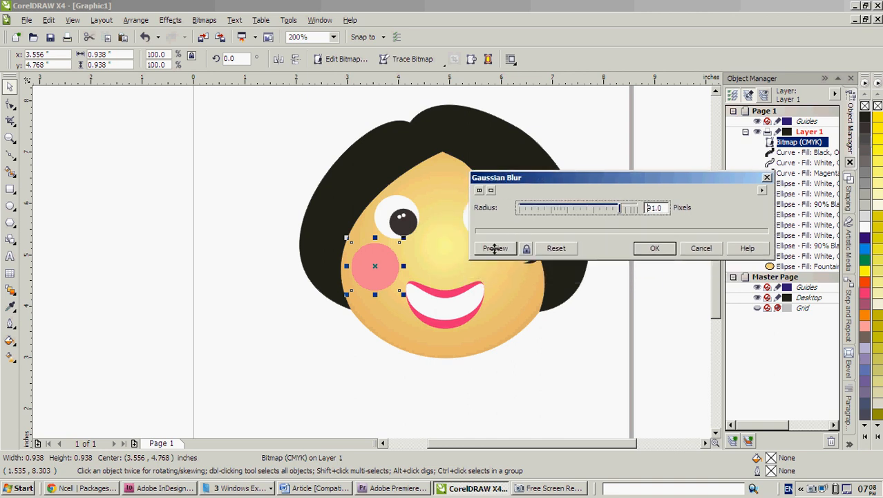
{"action": "left_click", "coordinate": [495, 249]}
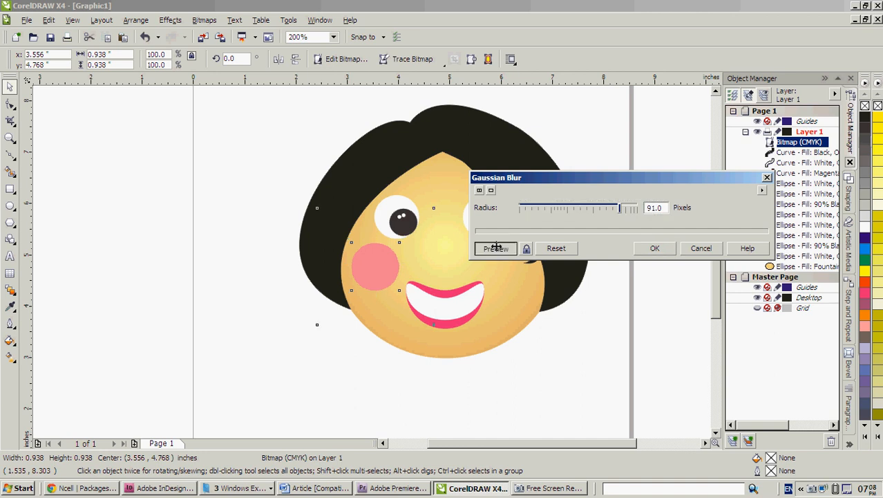
{"action": "left_click", "coordinate": [495, 249]}
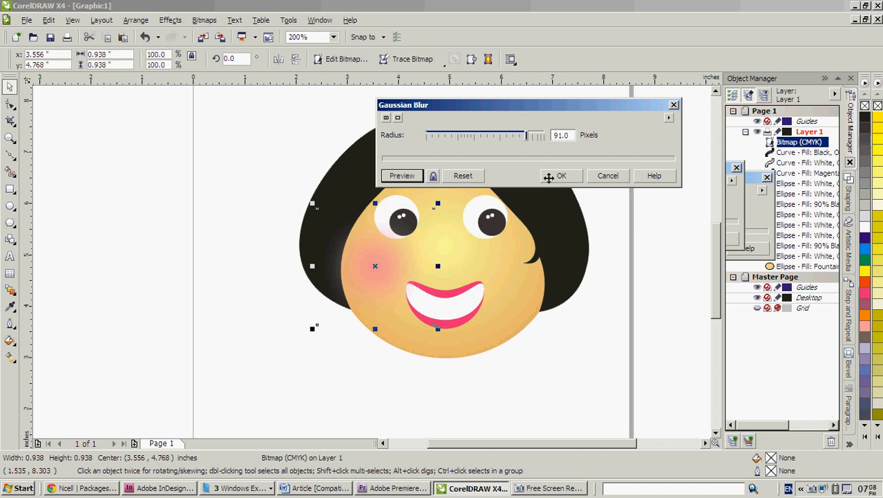
Accept the Gaussian blur and place a duplicate of the blush bitmap on the right cheek
{"action": "left_click", "coordinate": [562, 174]}
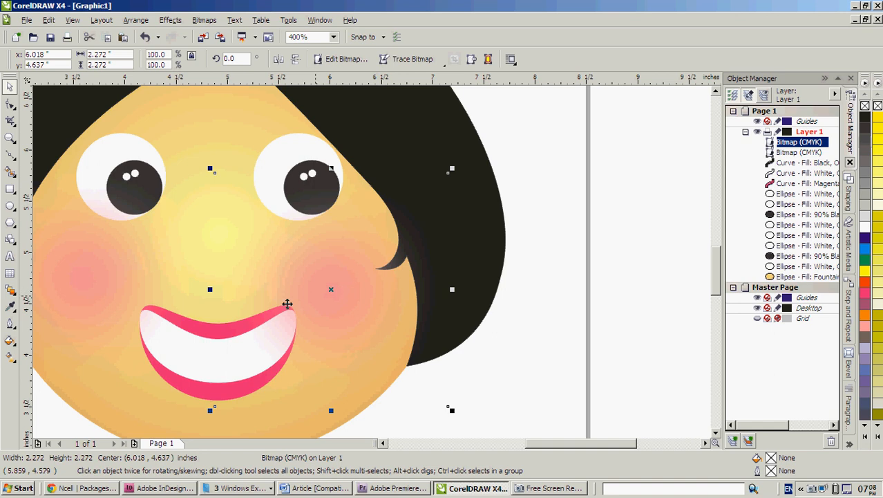
{"action": "mouse_move", "coordinate": [359, 288]}
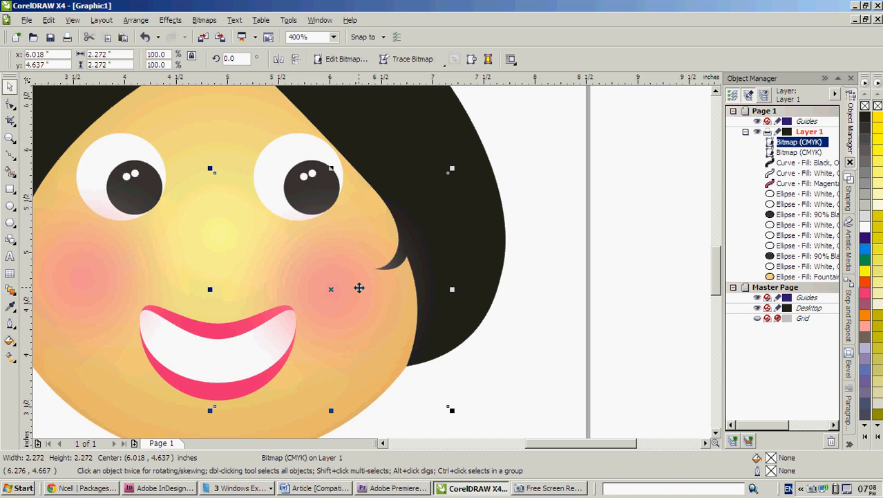
{"action": "left_click", "coordinate": [800, 152]}
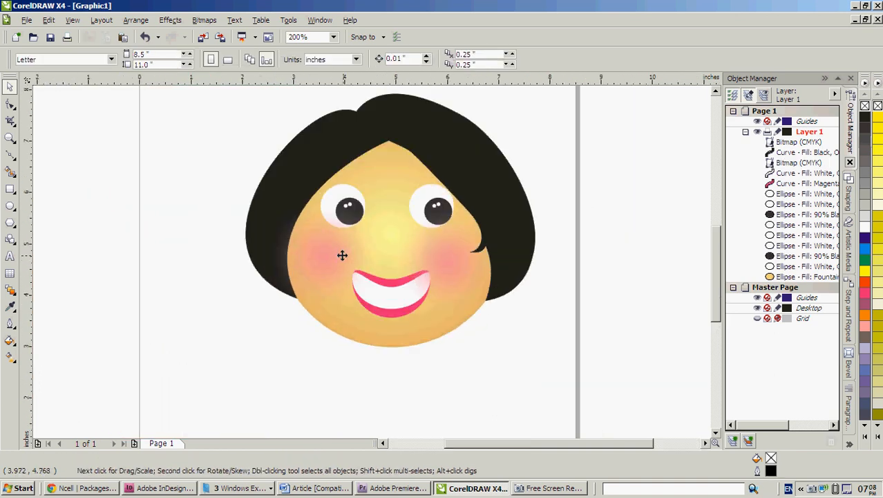
Zoom to the full page, select the left cheek bitmap and bring up the Bitmaps menu
{"action": "left_click", "coordinate": [343, 255]}
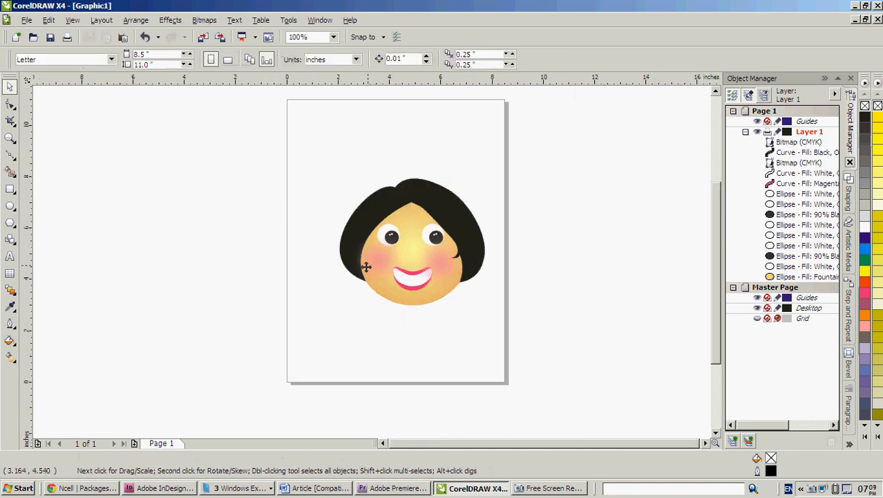
{"action": "mouse_move", "coordinate": [309, 169]}
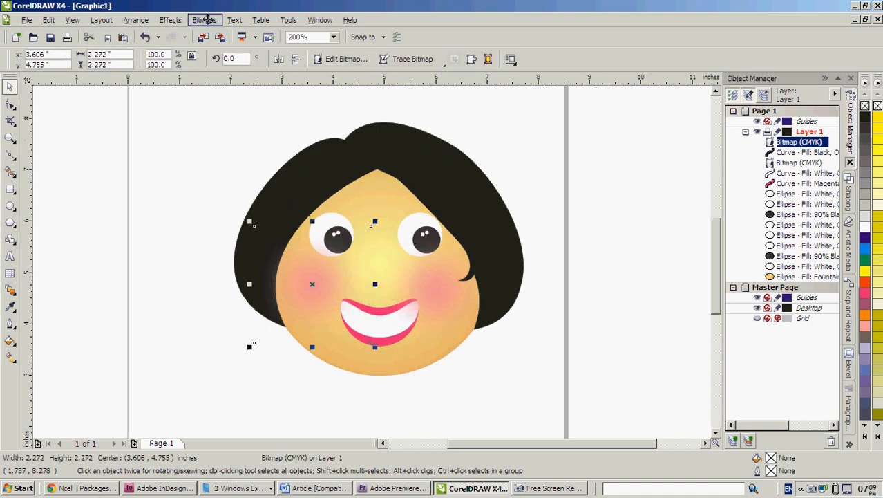
{"action": "left_click", "coordinate": [205, 19]}
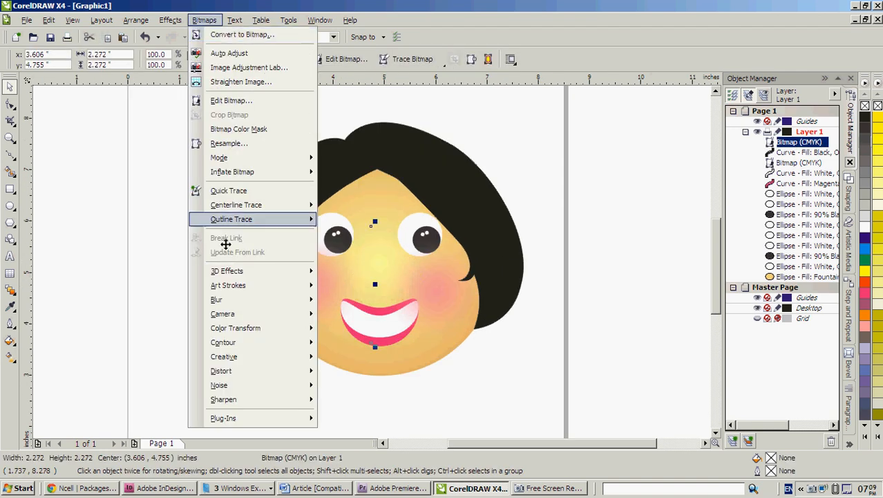